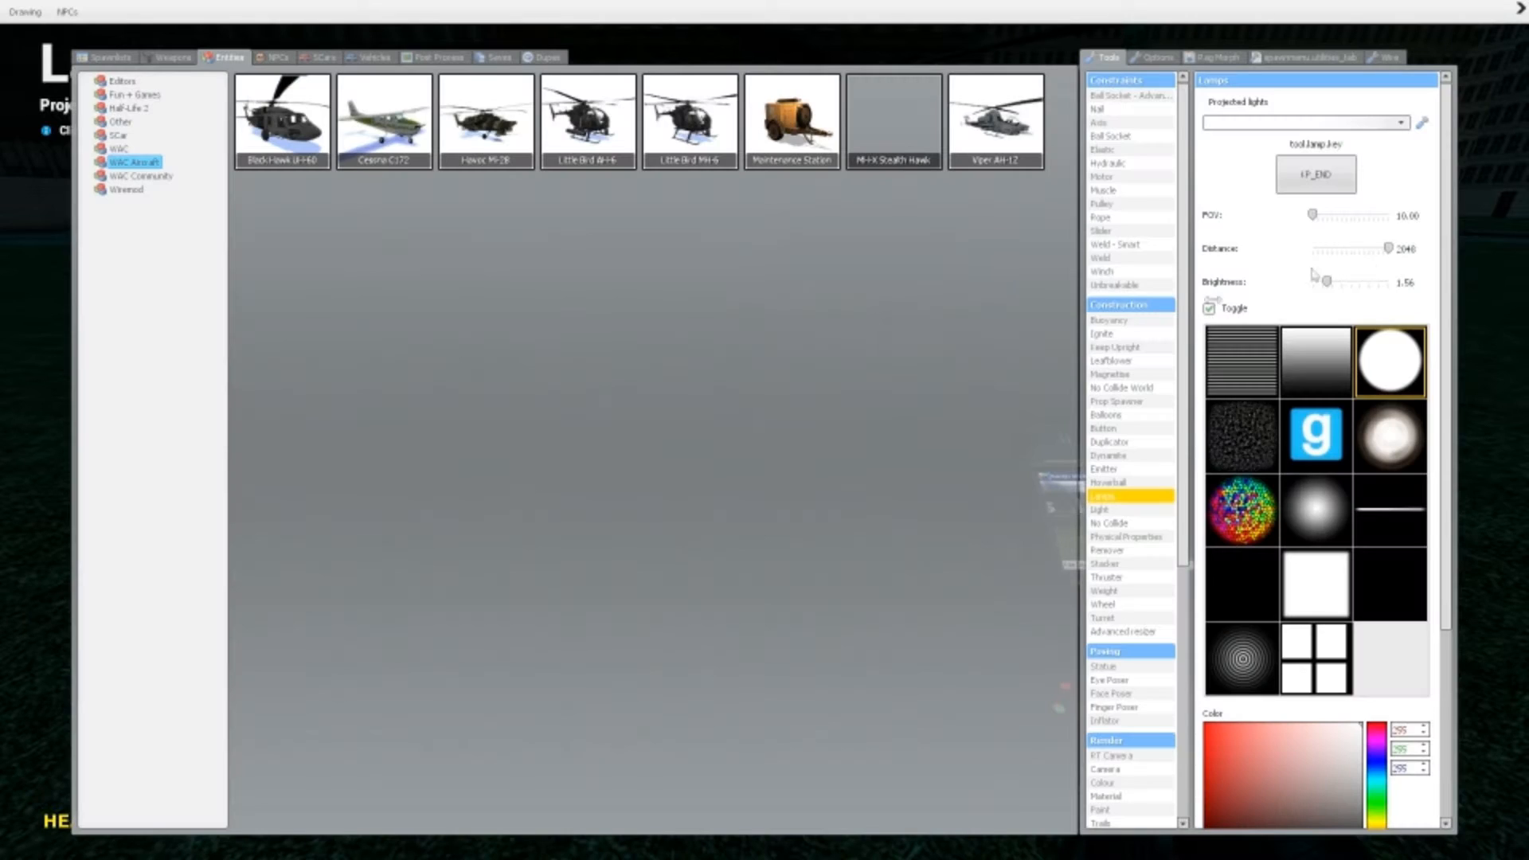
{"action": "mouse_move", "coordinate": [1112, 519]}
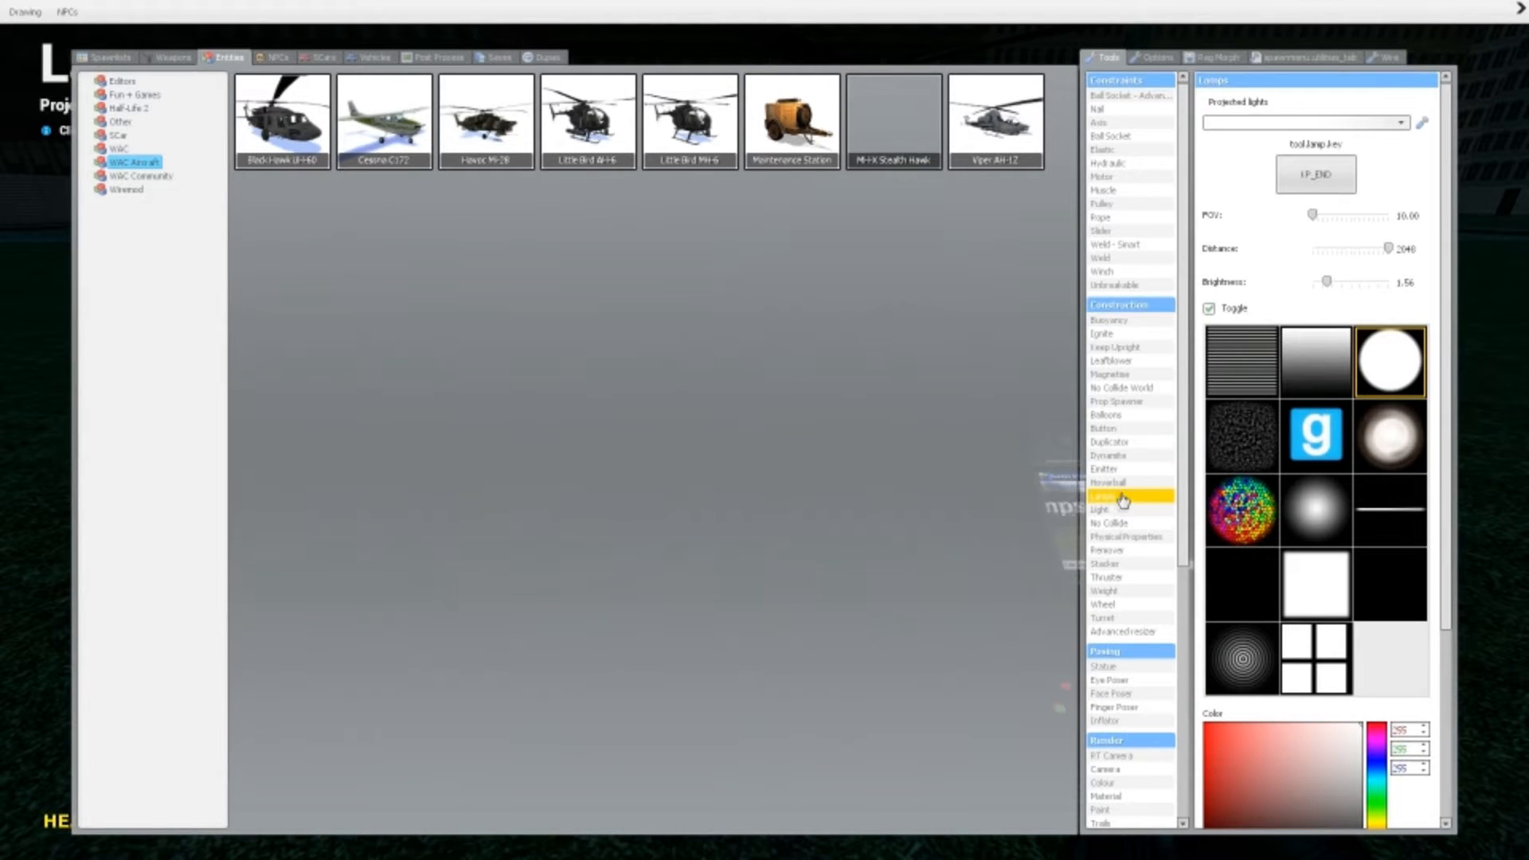
{"action": "mouse_move", "coordinate": [1257, 161]}
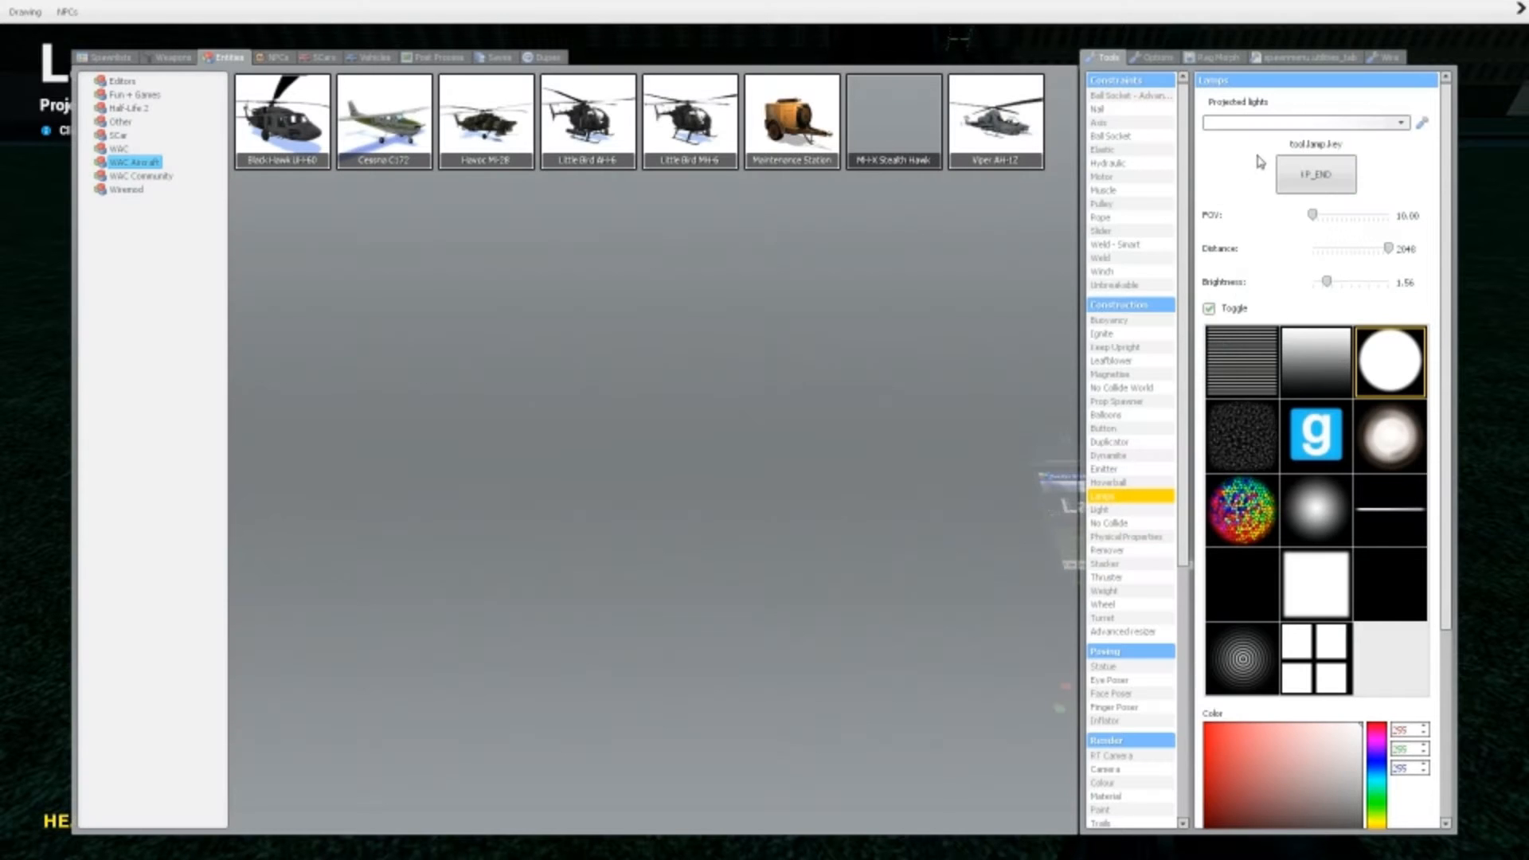
{"action": "mouse_move", "coordinate": [1282, 228]}
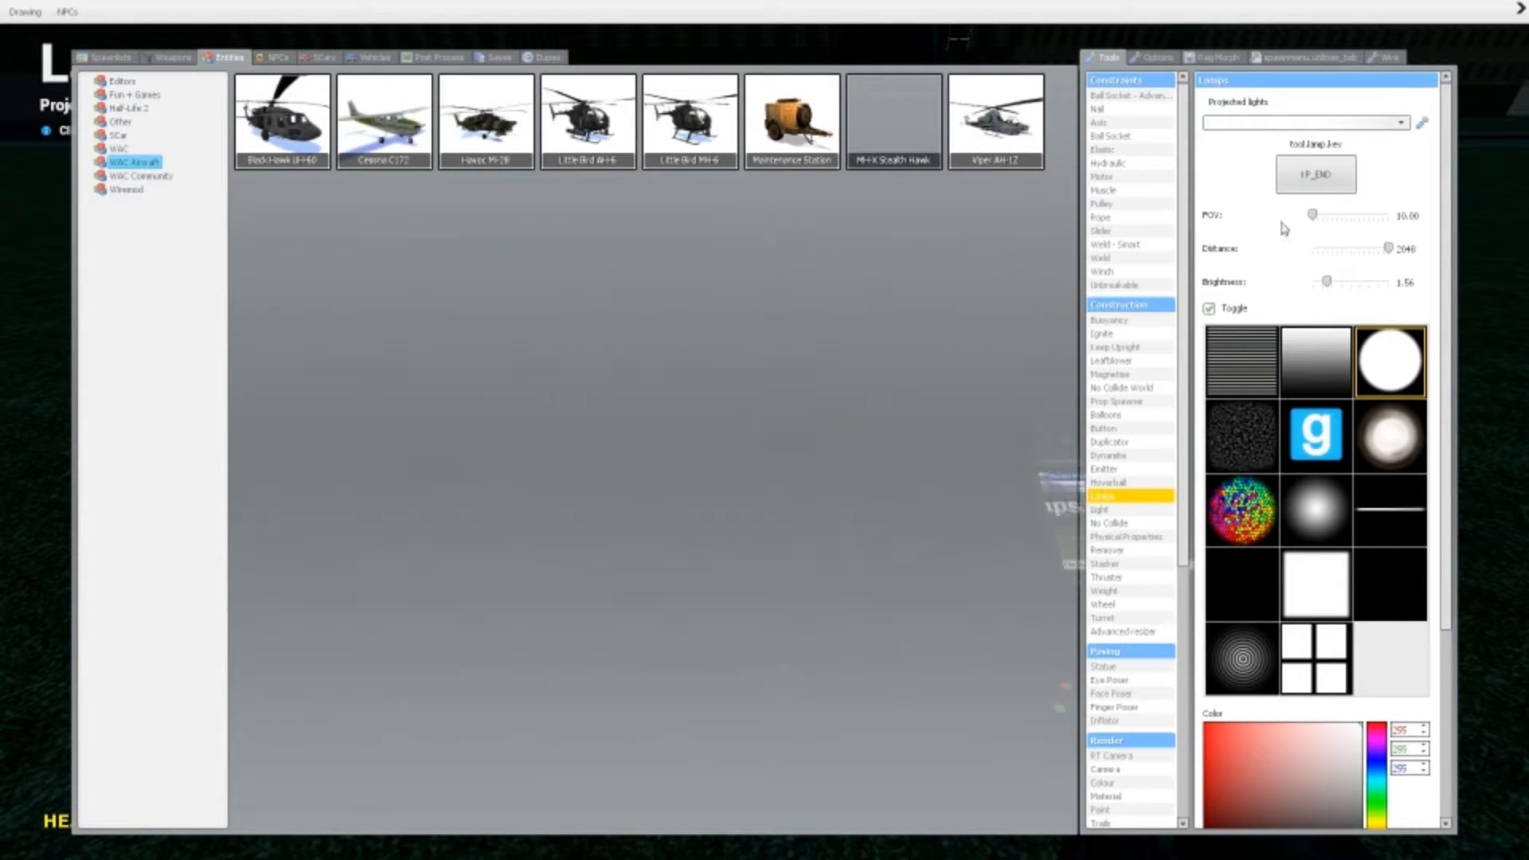
{"action": "mouse_move", "coordinate": [1358, 205]}
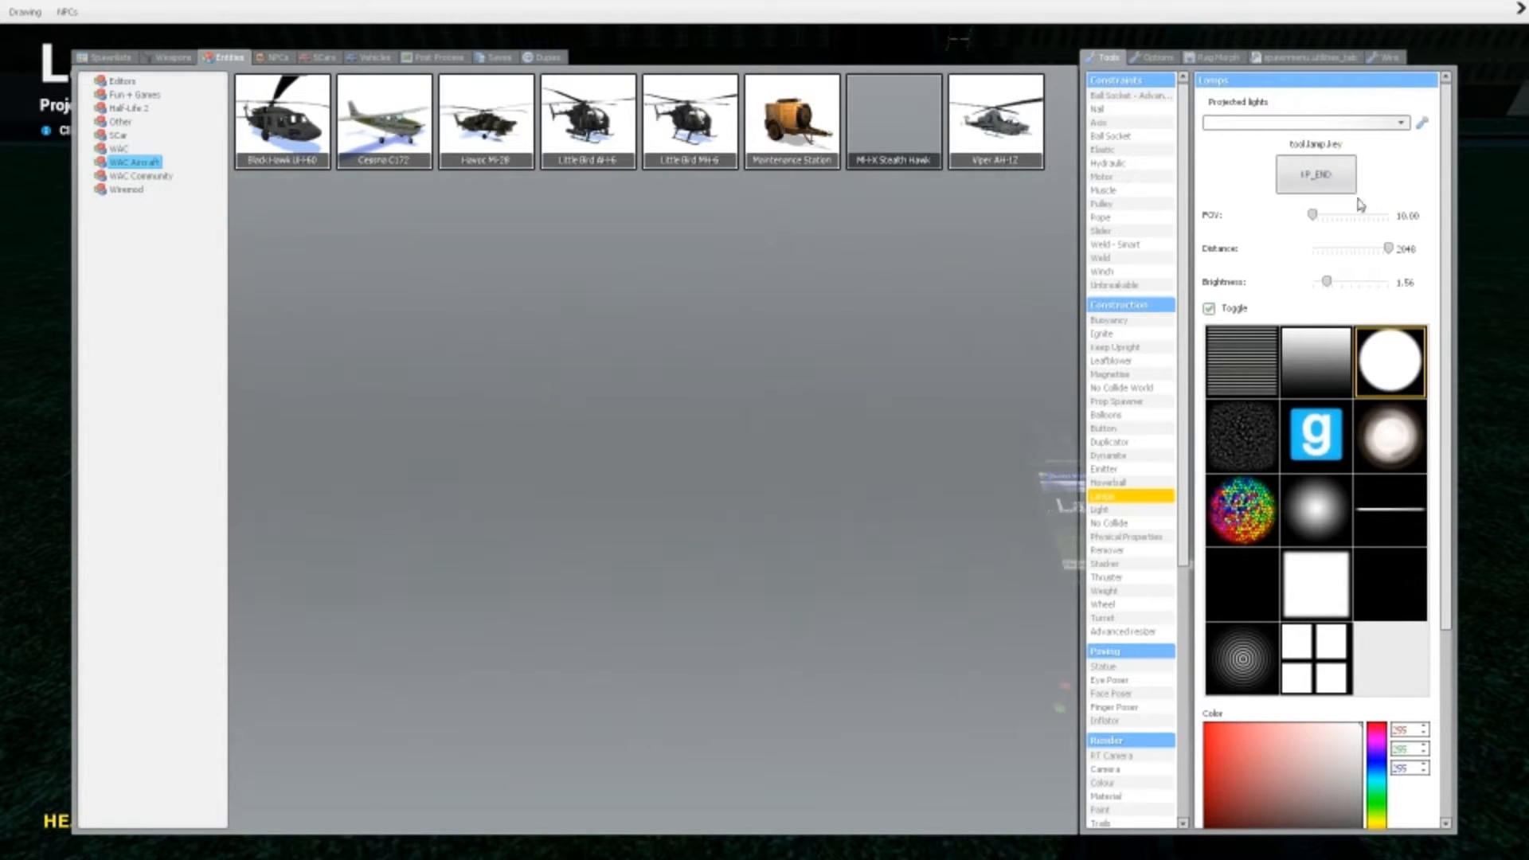
Finish the lamp settings (FOV about 71, distance about 1014) and return to the game view.
{"action": "left_click", "coordinate": [1314, 174]}
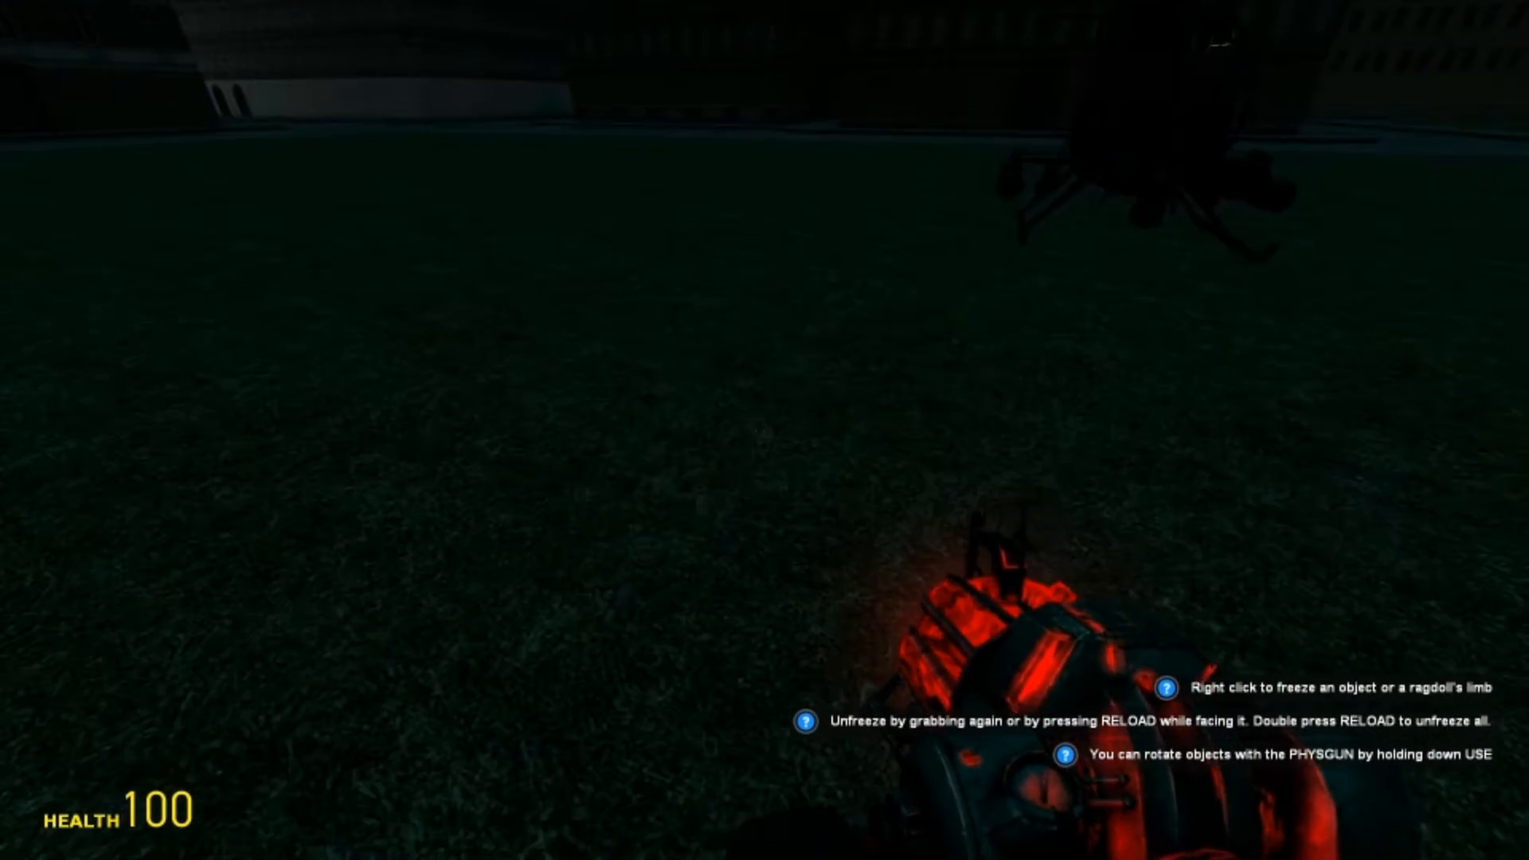
{"action": "key", "text": "q"}
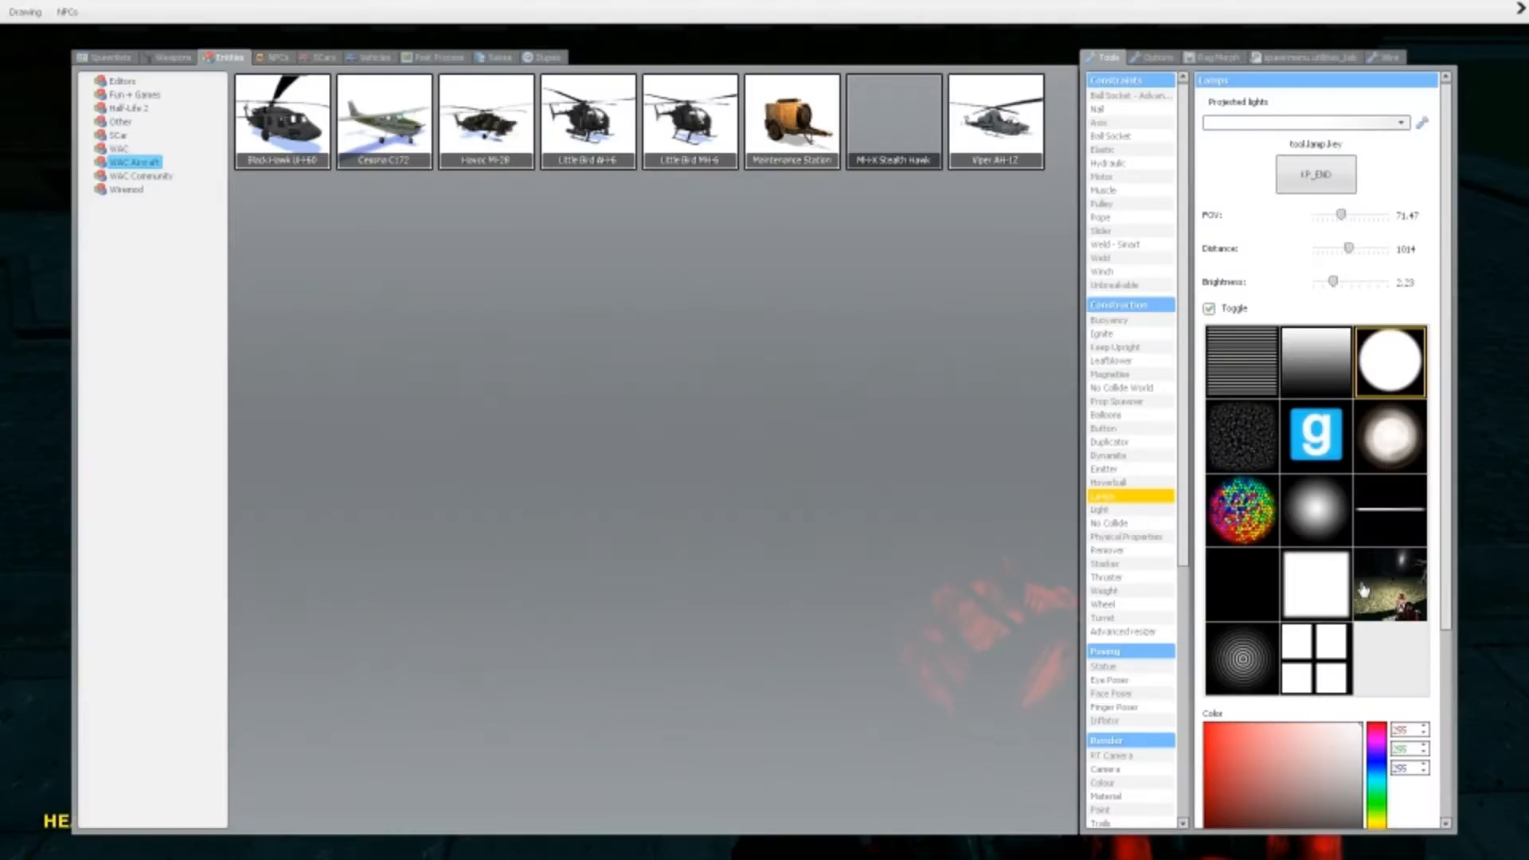
{"action": "mouse_move", "coordinate": [1315, 464]}
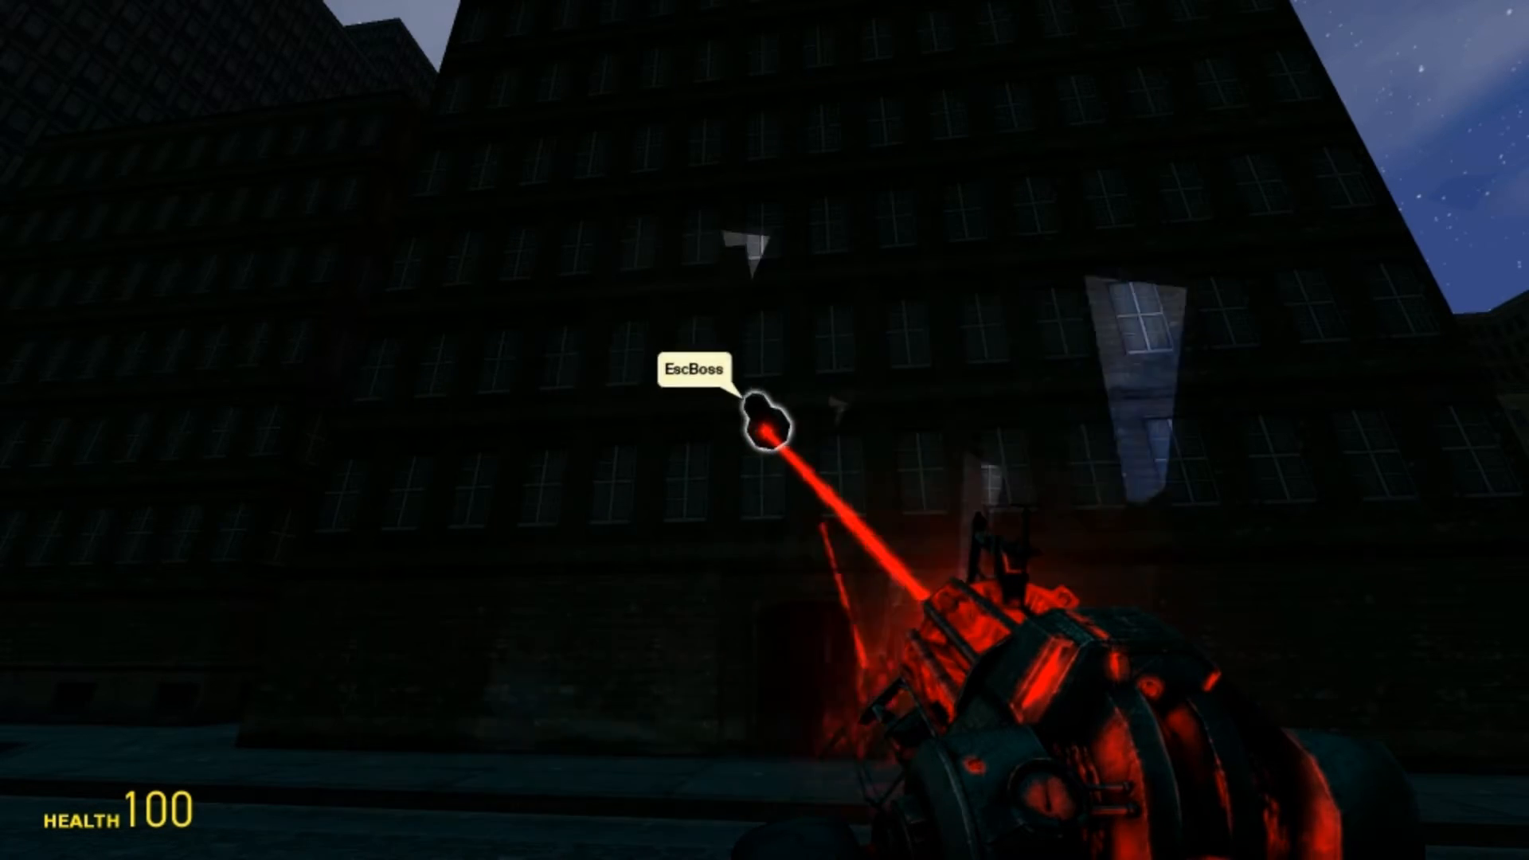
{"action": "mouse_move", "coordinate": [764, 430]}
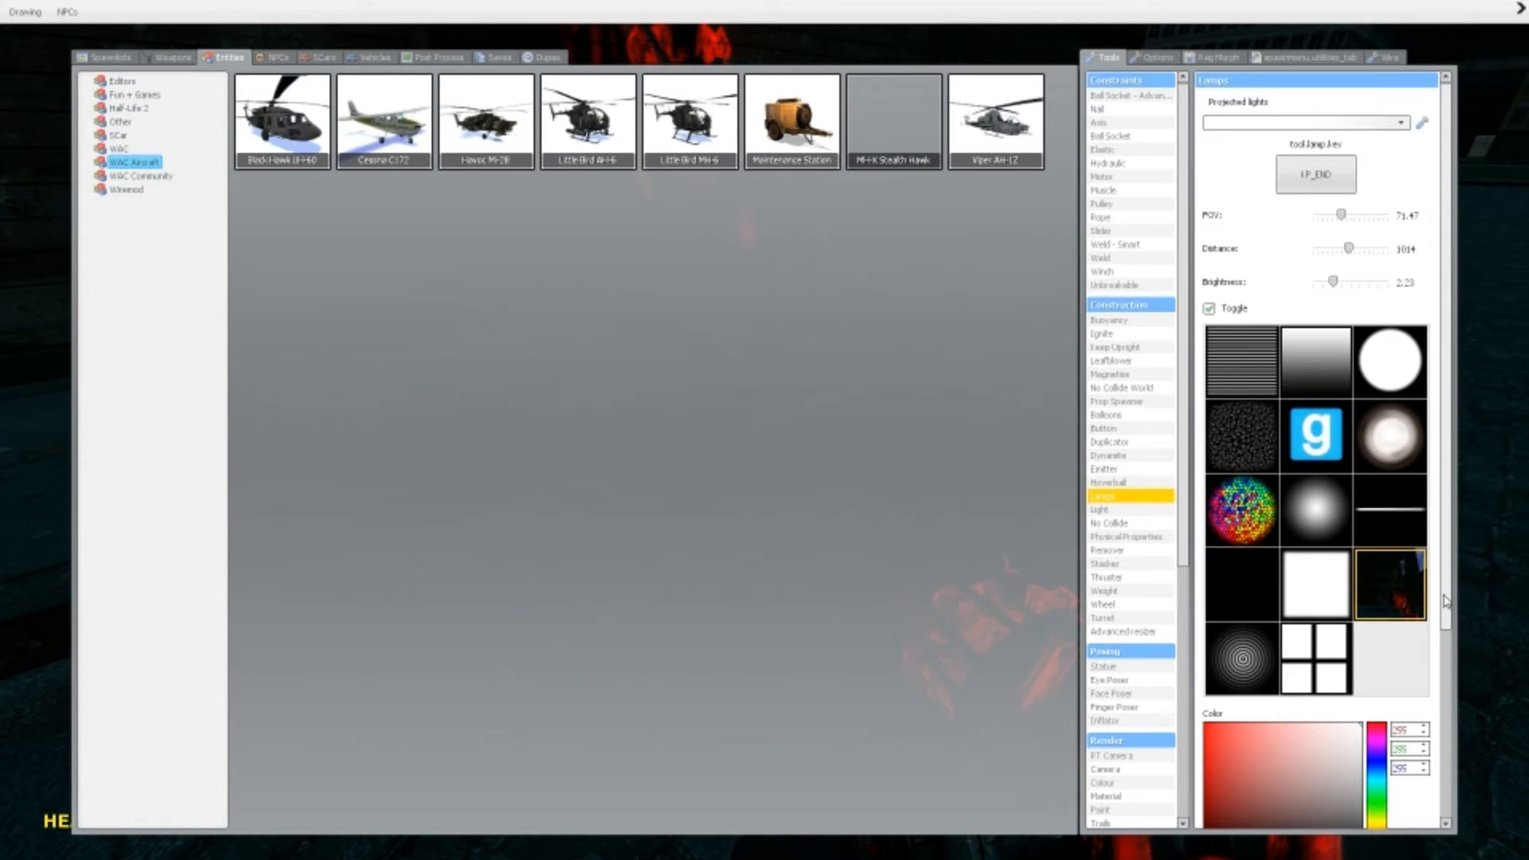
Set the lamp's Color picker to pure blue, RGB 0, 0, 255.
{"action": "scroll", "scroll_direction": "down", "scroll_amount": 3}
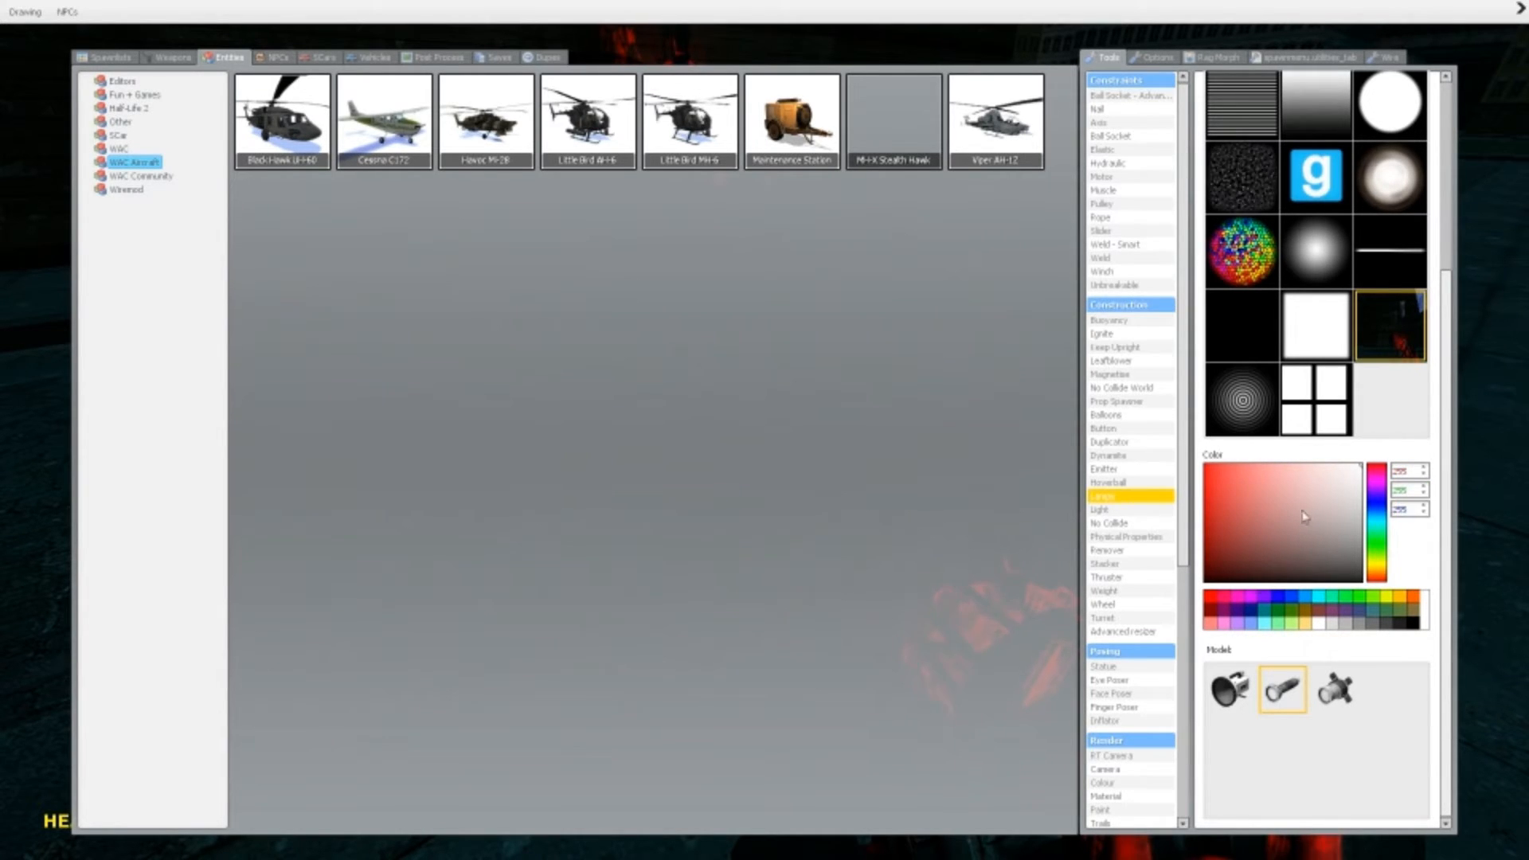
{"action": "left_click", "coordinate": [1270, 494]}
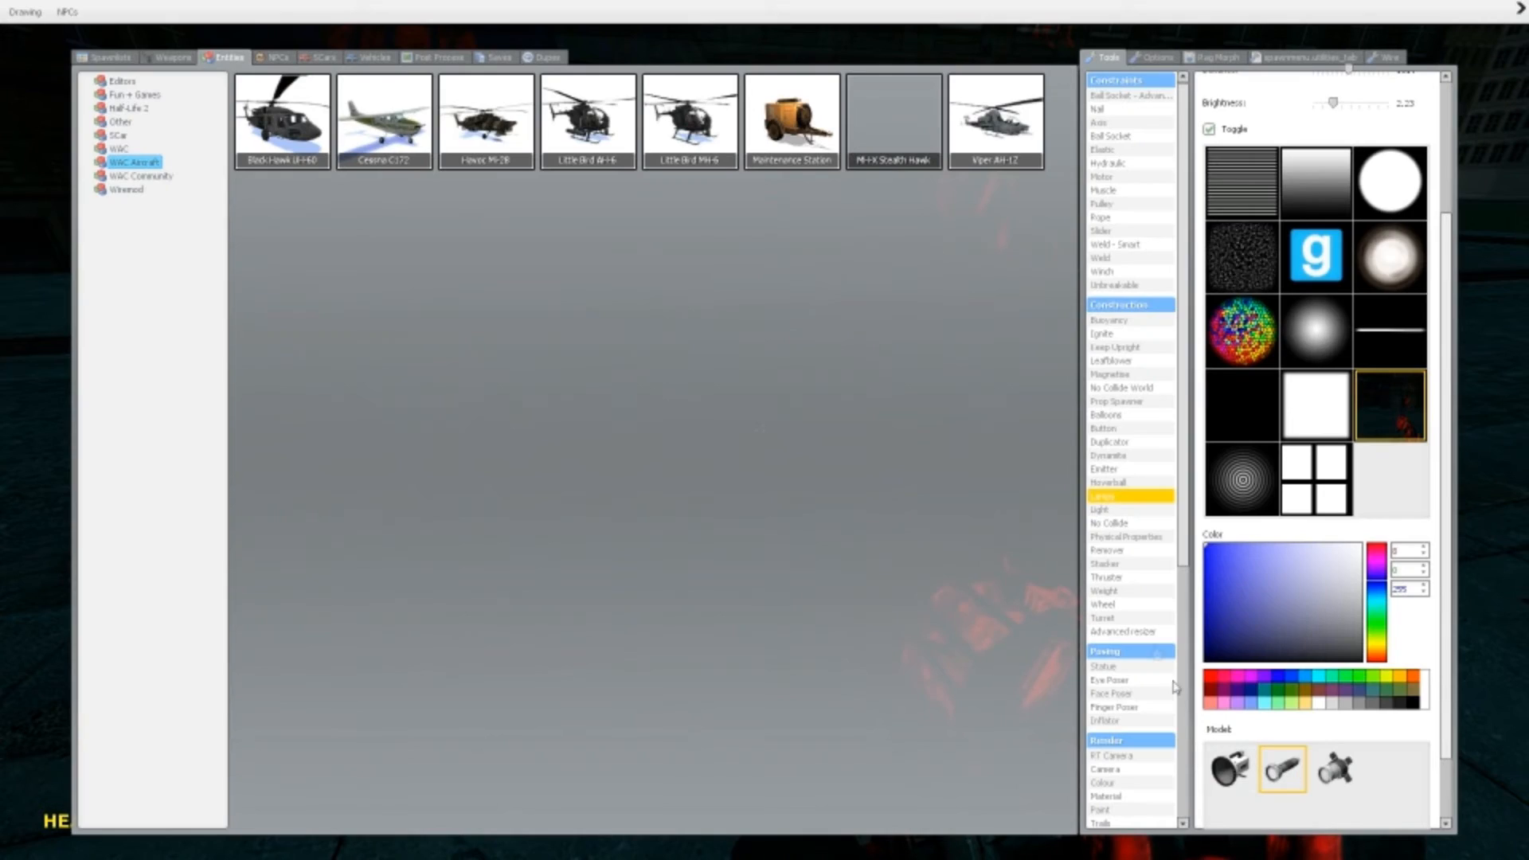
{"action": "left_click", "coordinate": [1101, 508]}
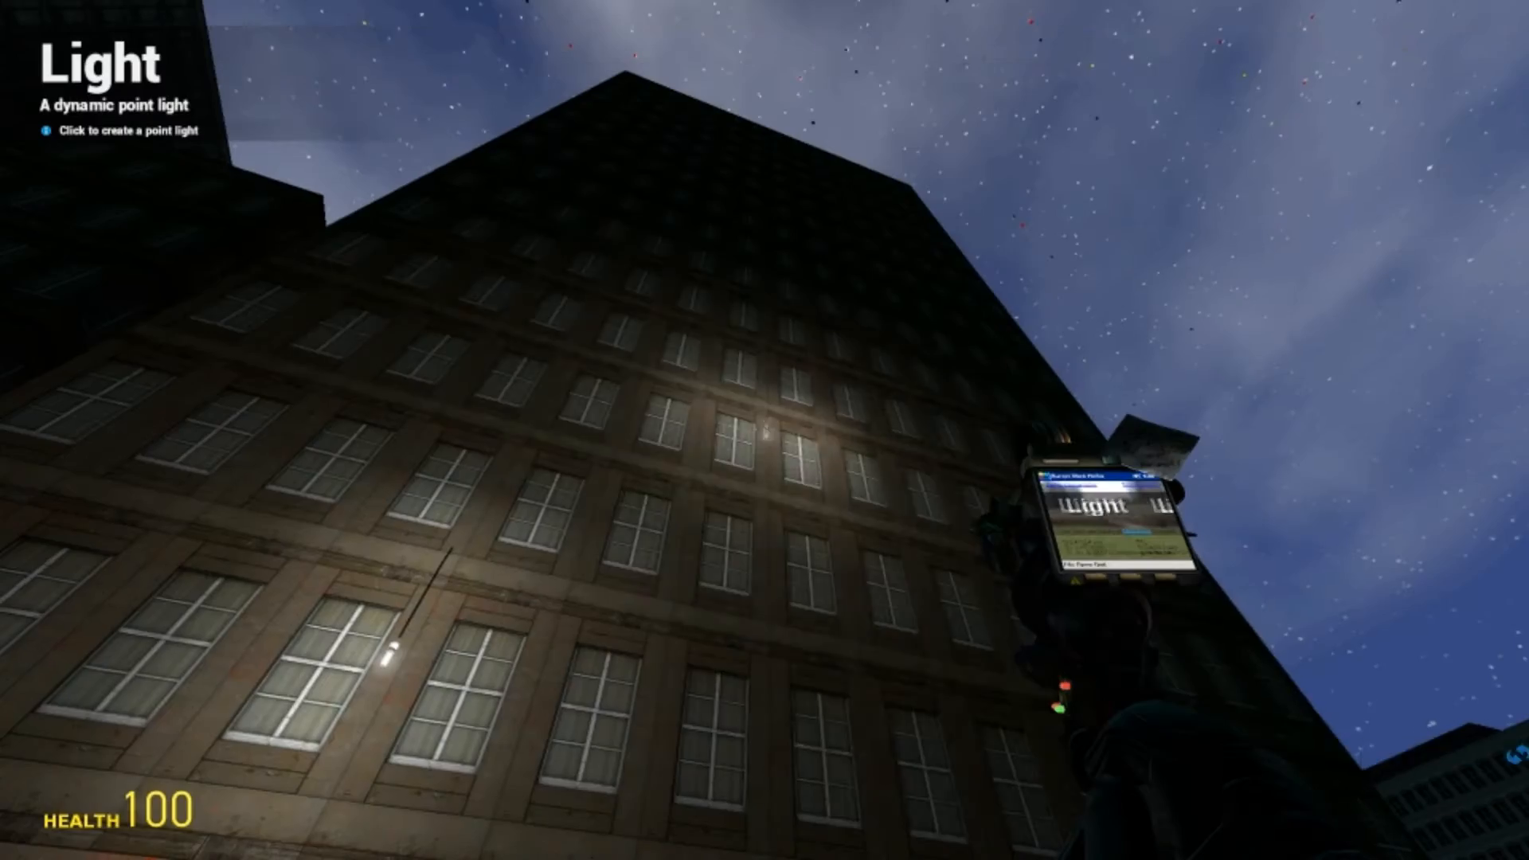
Close the spawn menu after placing a point light on the building wall.
{"action": "key", "text": "q"}
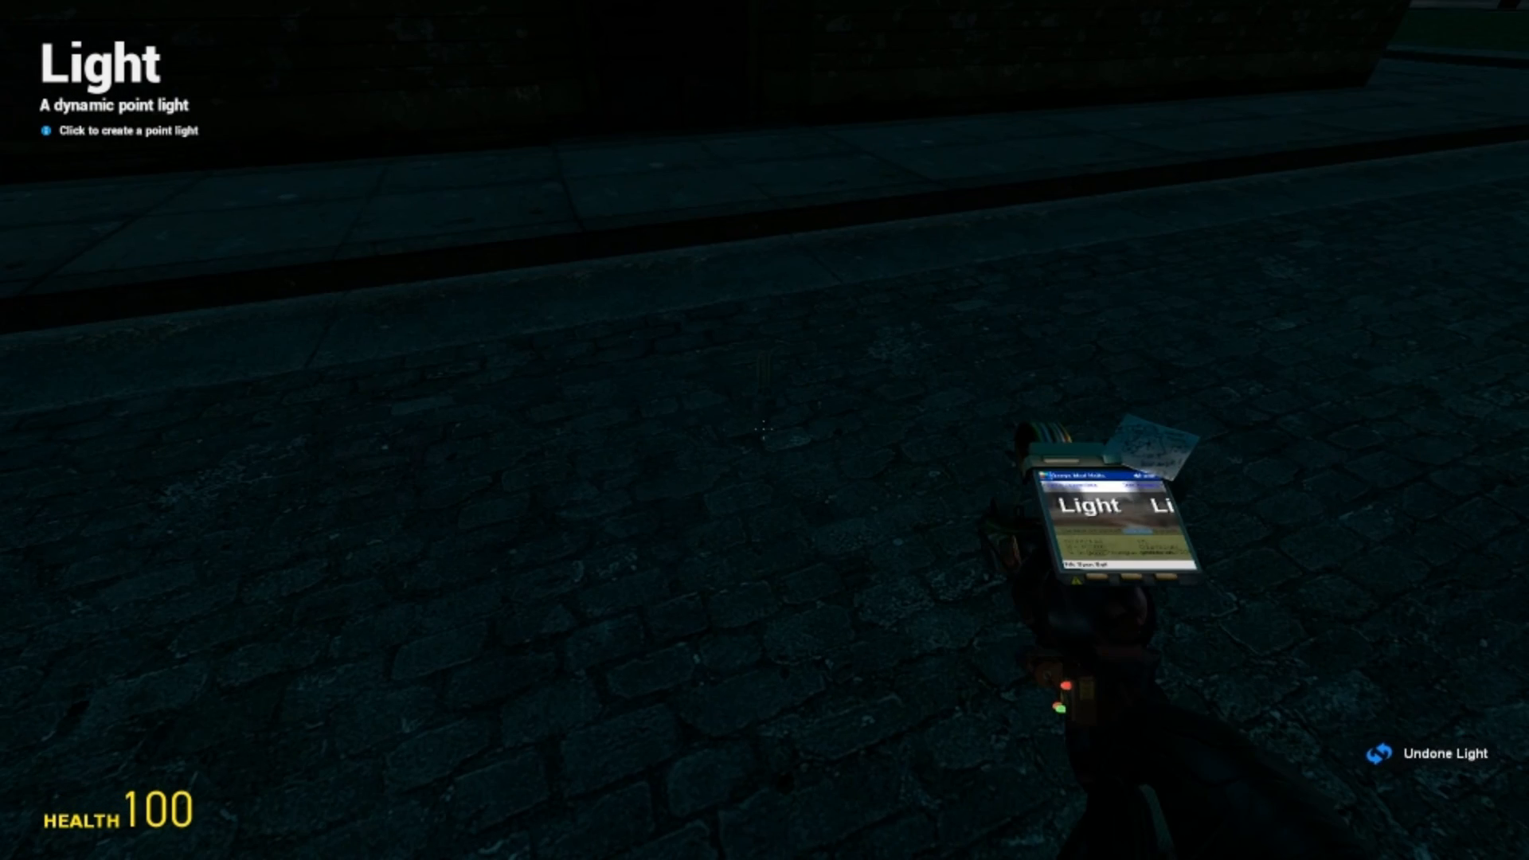
Place a new dynamic point light on the cobblestone street.
{"action": "left_click", "coordinate": [765, 429]}
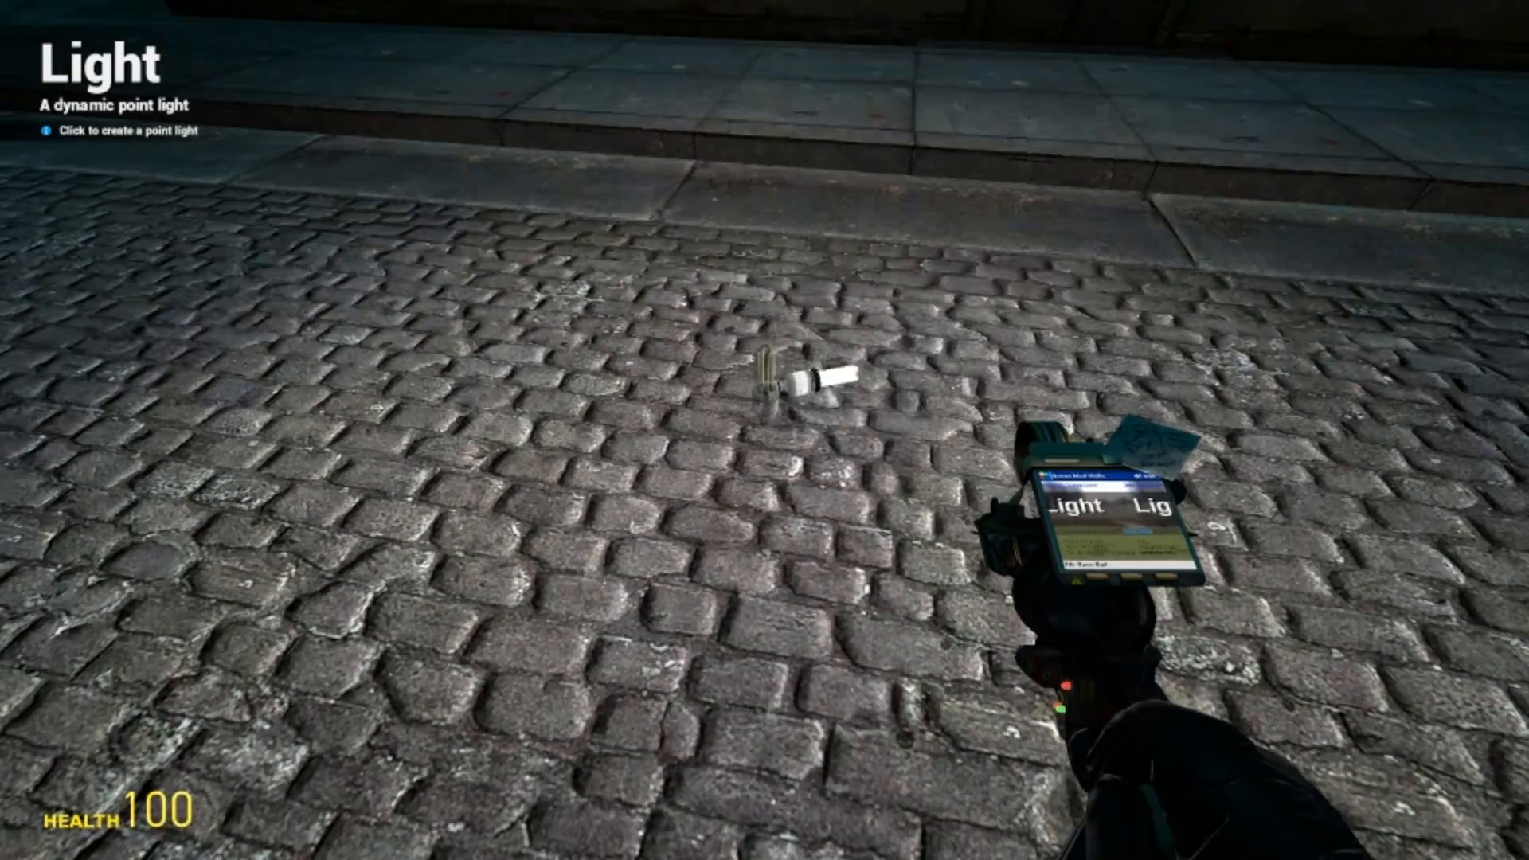